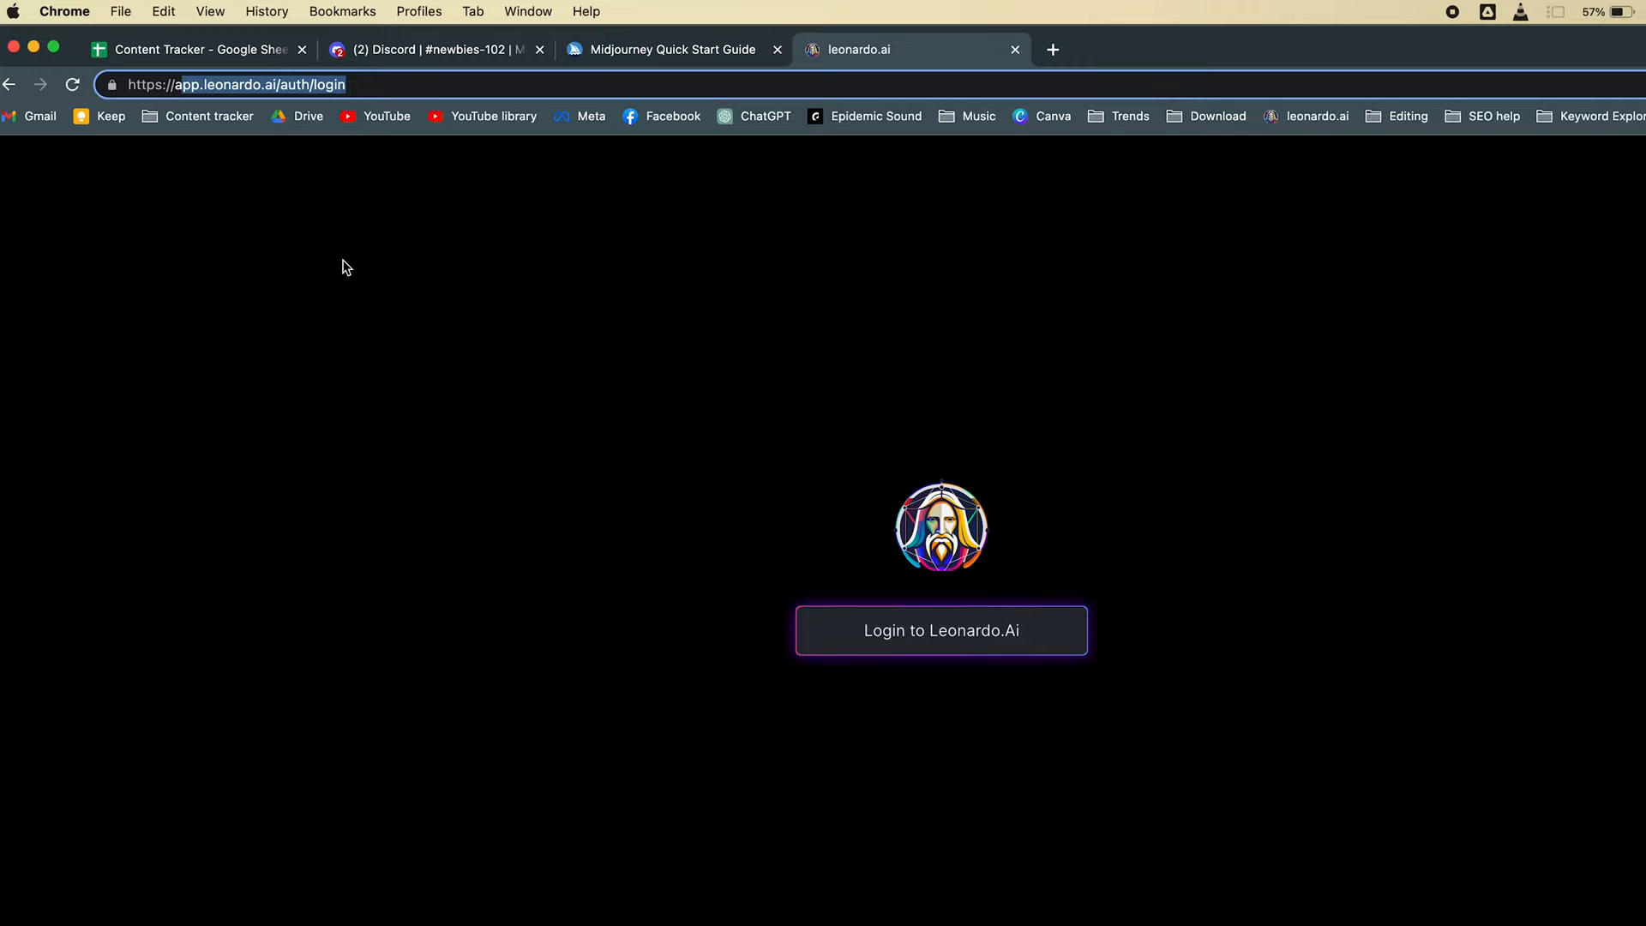
Choose 'Login to Leonardo.Ai' on the landing page to reach the sign-in options.
{"action": "left_click", "coordinate": [939, 630]}
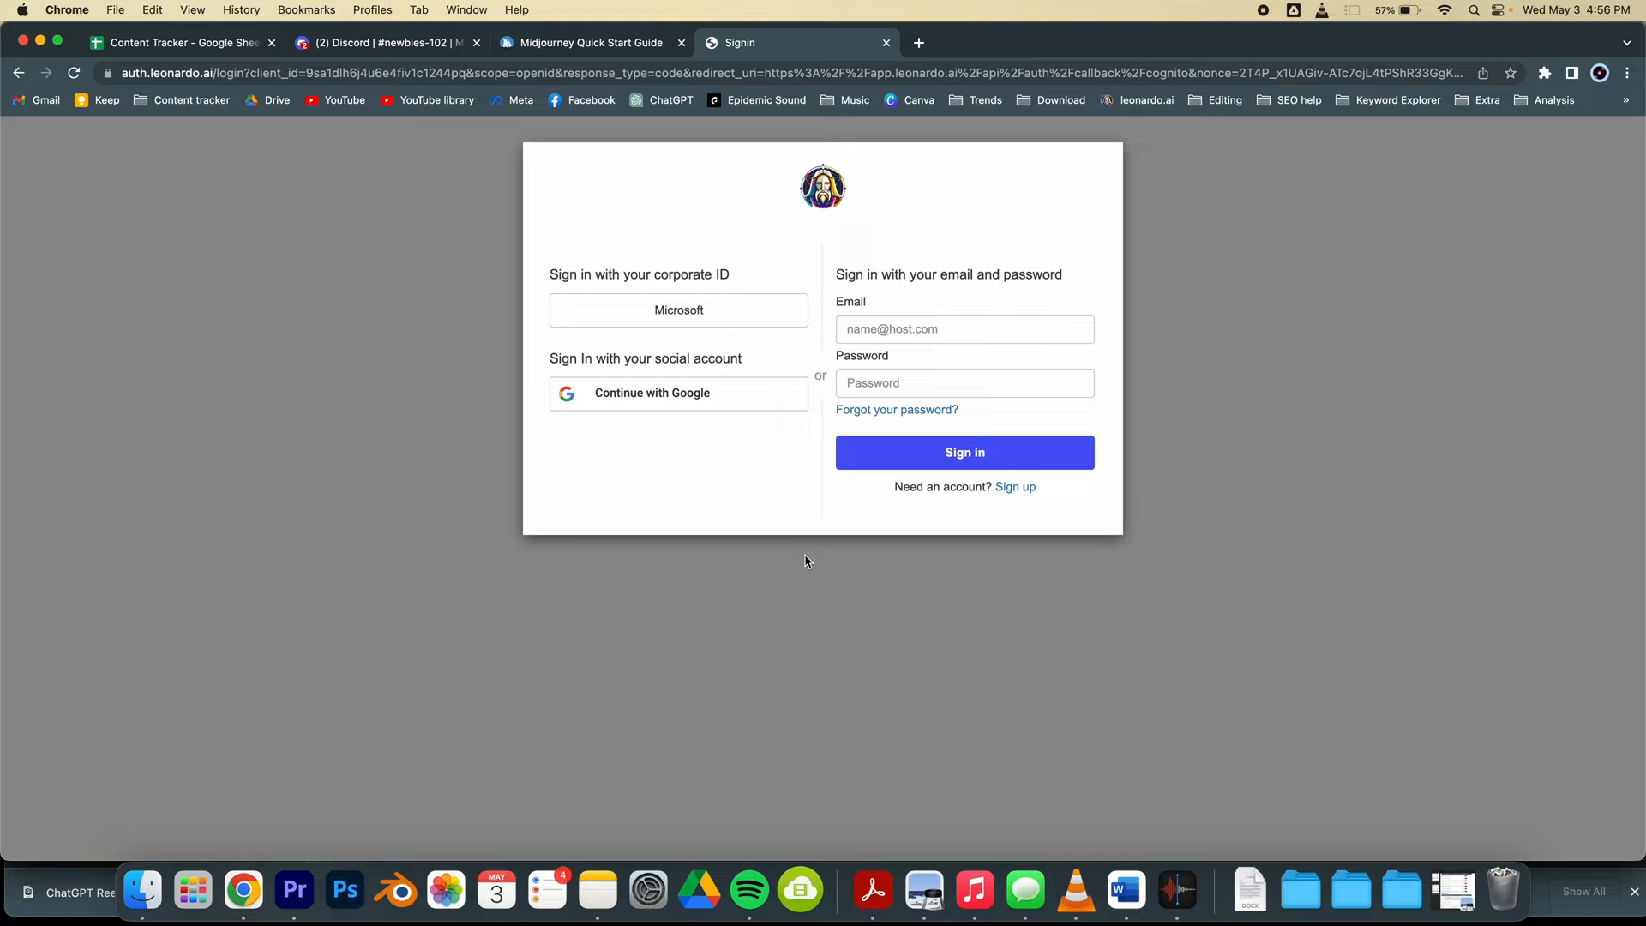
{"action": "mouse_move", "coordinate": [721, 415]}
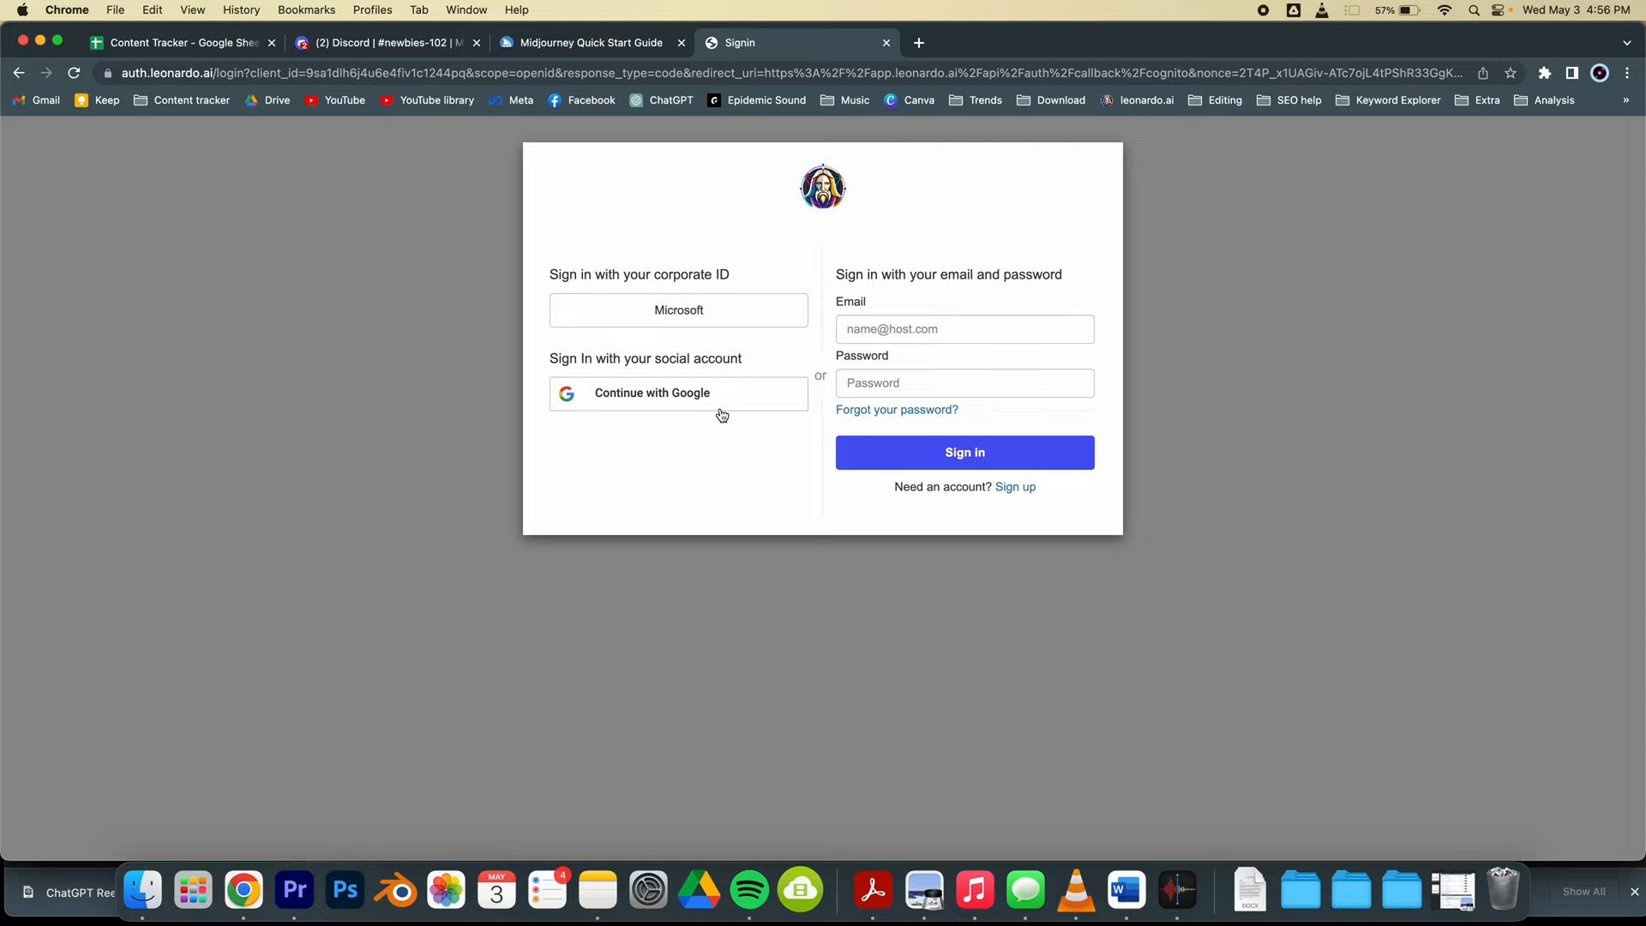
{"action": "mouse_move", "coordinate": [675, 421]}
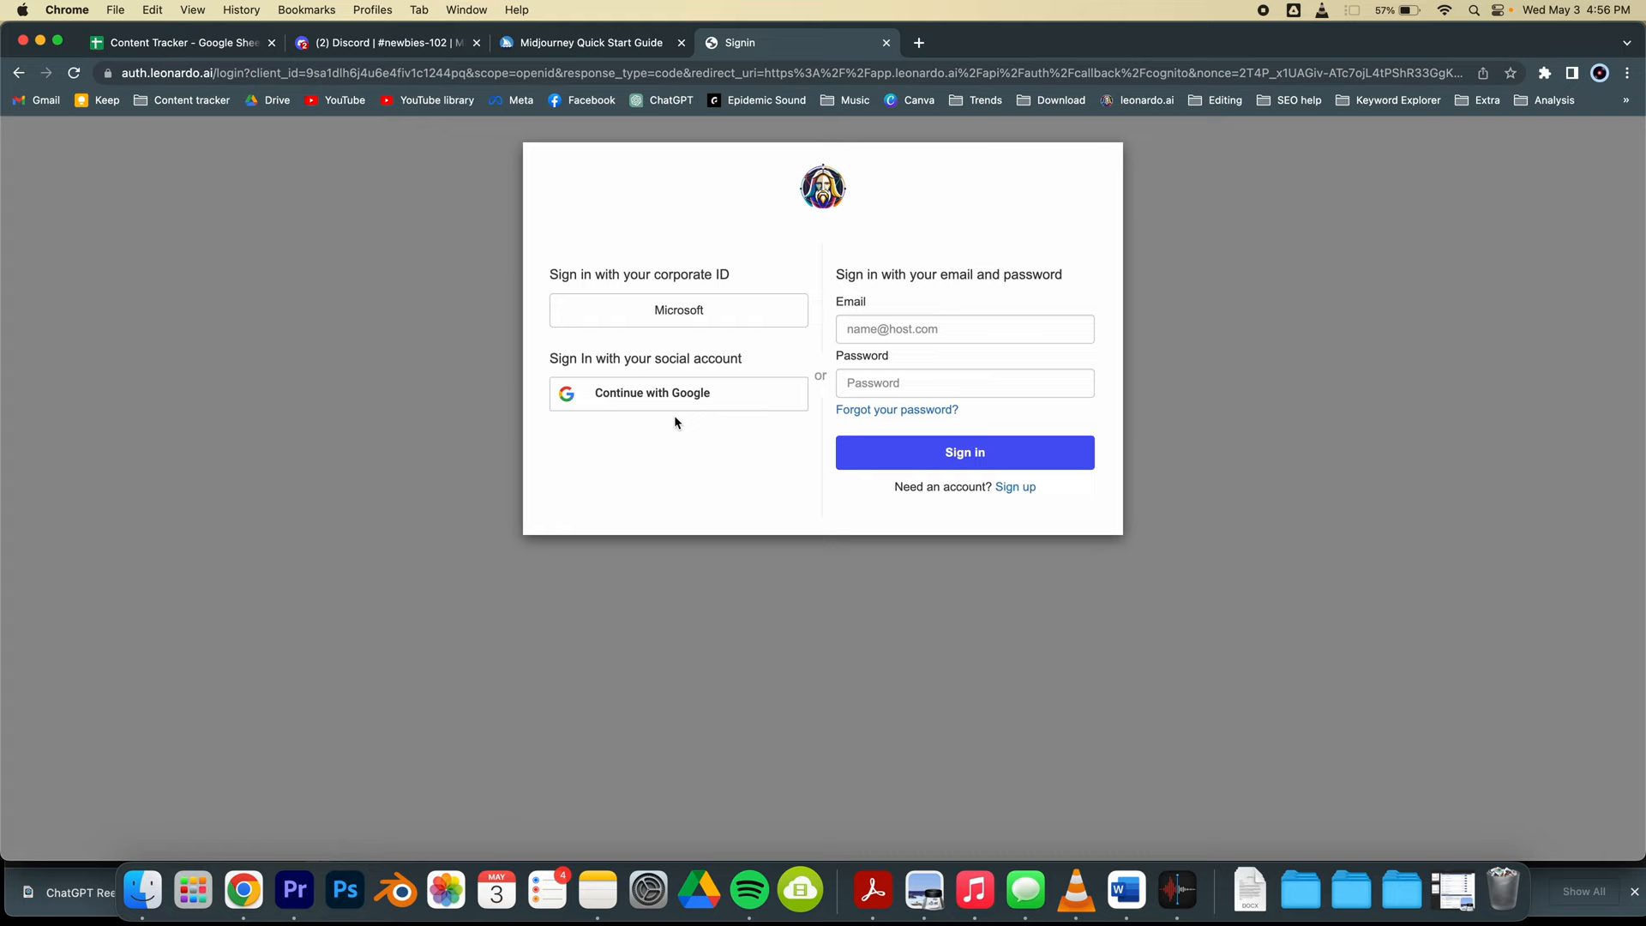
Sign in using 'Continue with Google' to reach the featured-models dashboard.
{"action": "left_click", "coordinate": [963, 453]}
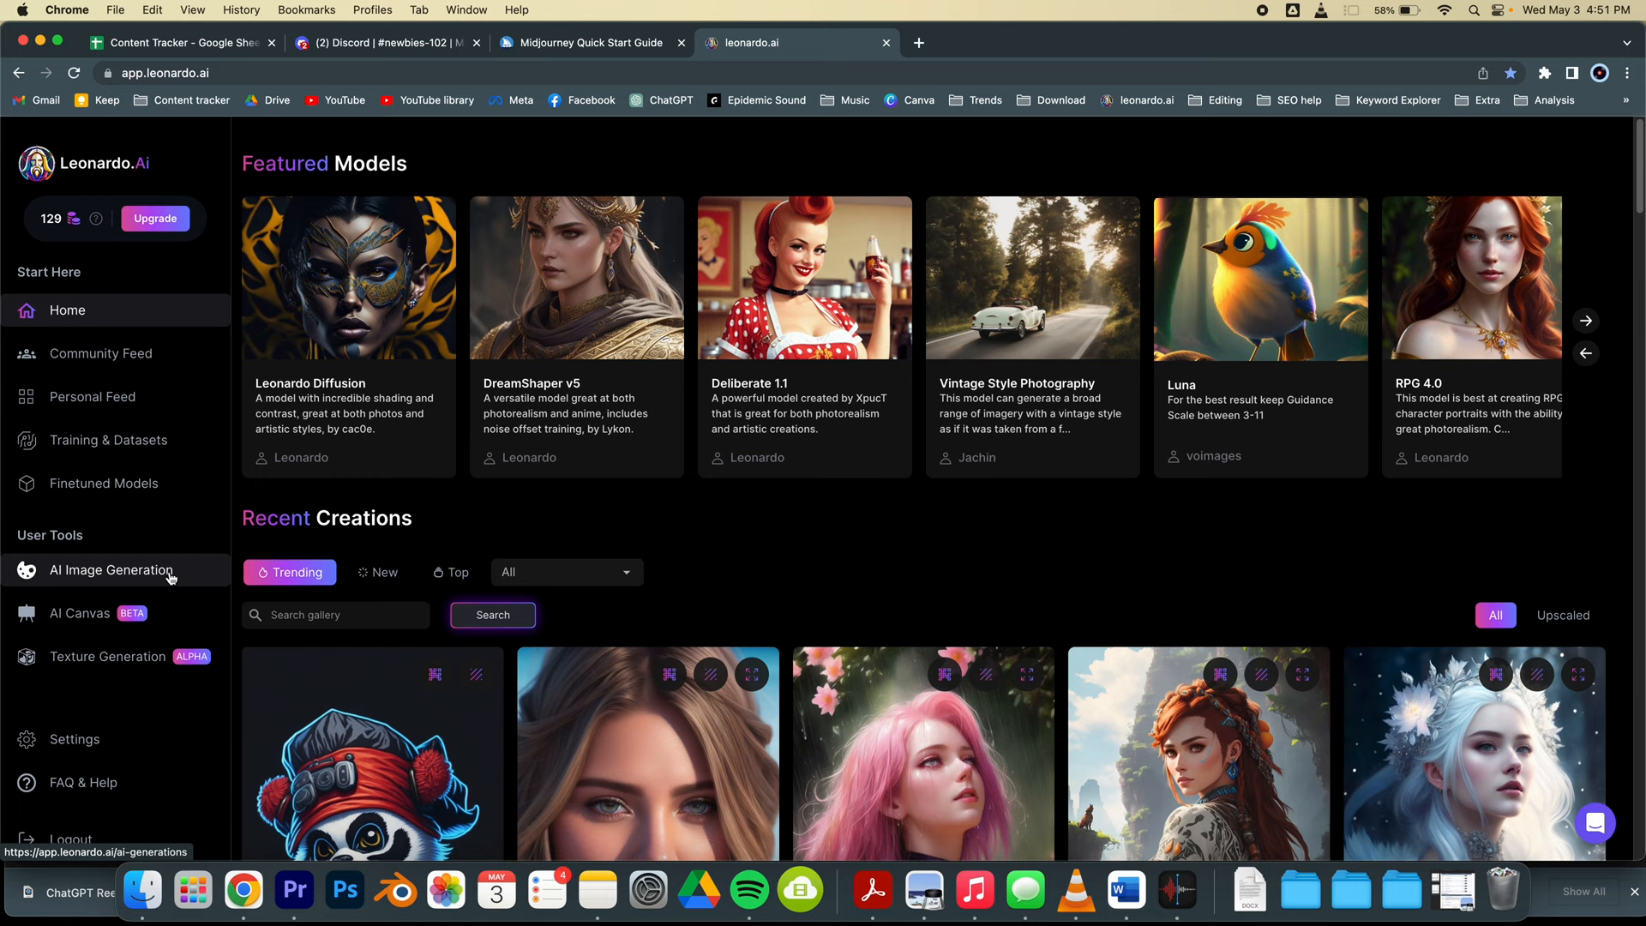
Open 'AI Image Generation' from User Tools to view the four flying black panther images.
{"action": "left_click", "coordinate": [112, 570]}
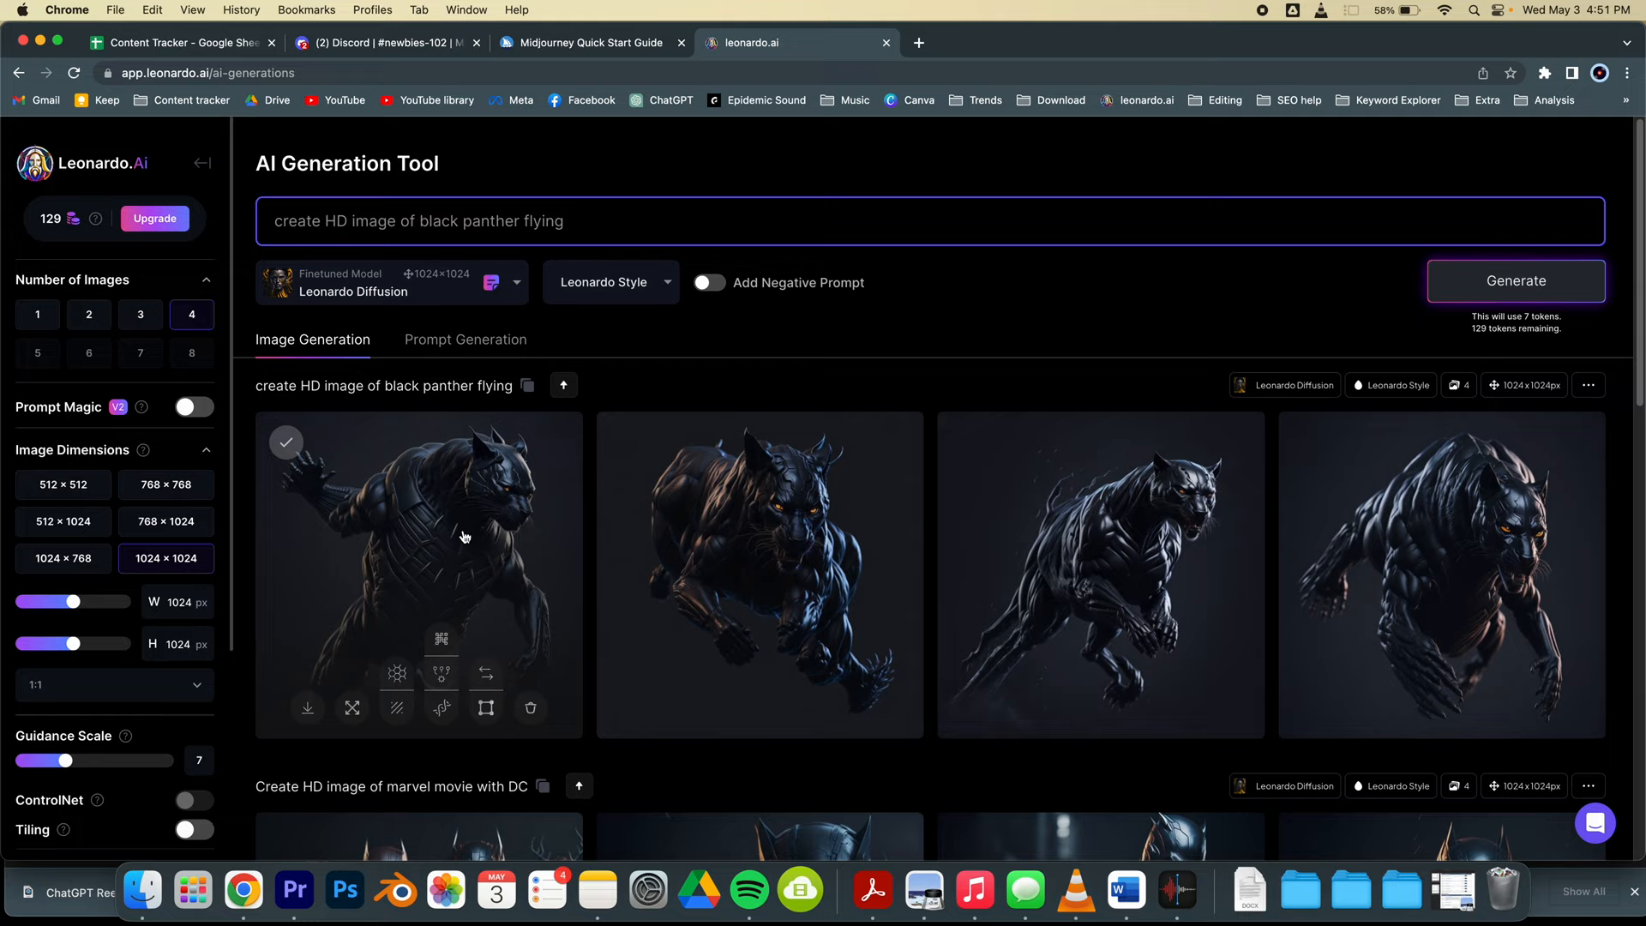
{"action": "mouse_move", "coordinate": [1474, 323]}
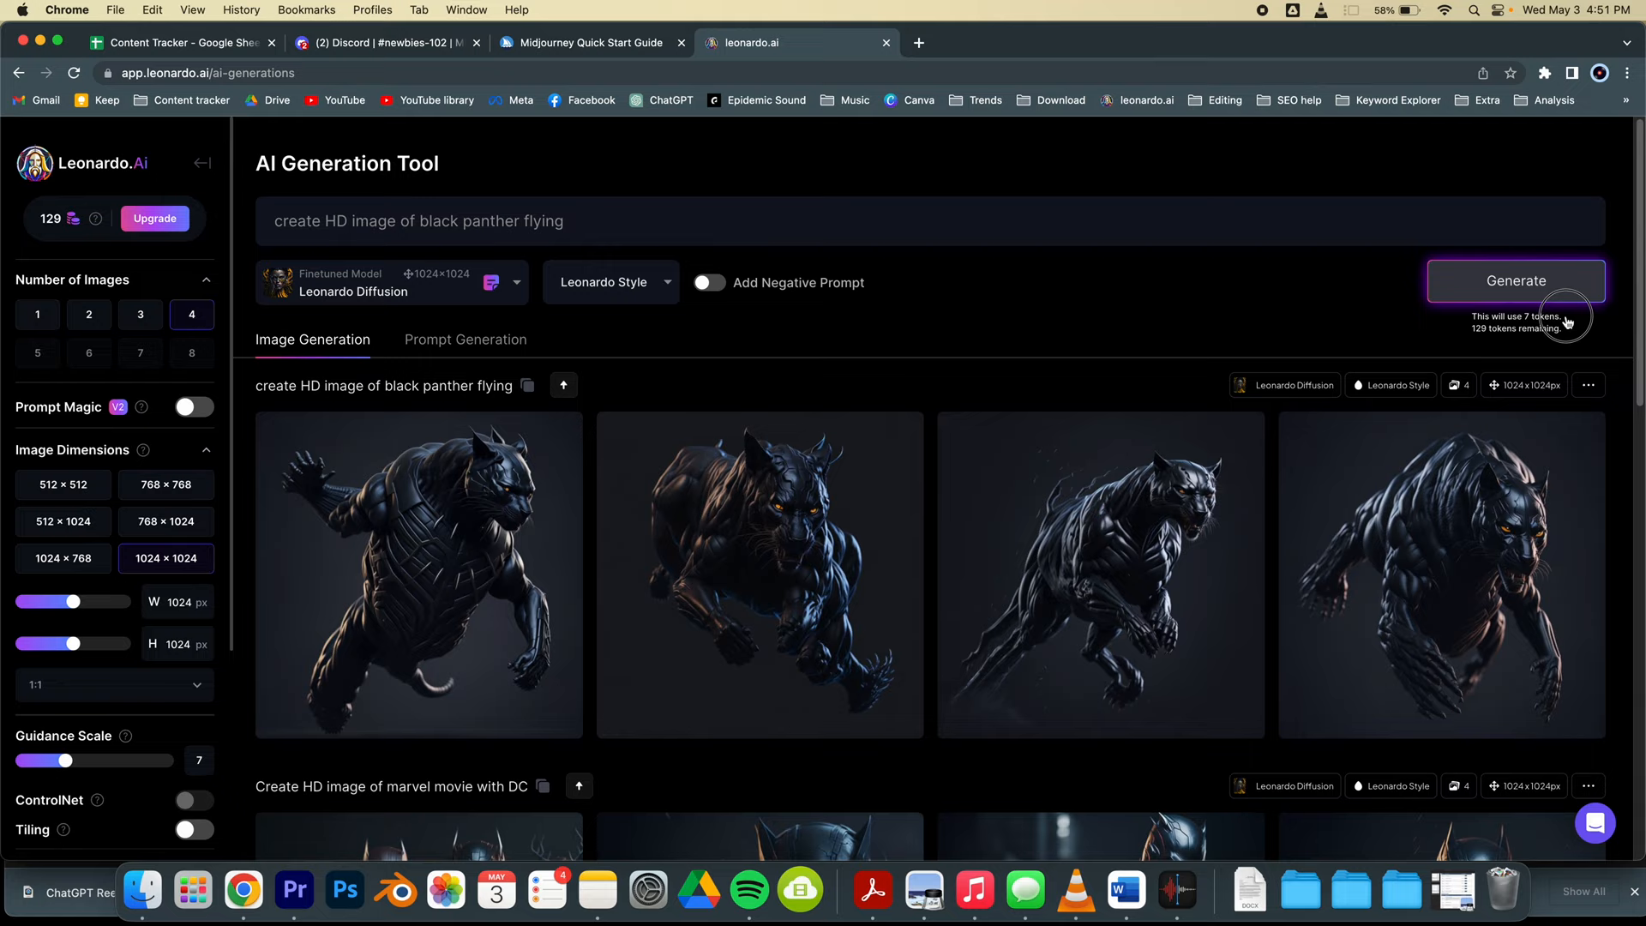
Go back to the home page's Trending gallery of recent community creations.
{"action": "left_click", "coordinate": [1516, 280]}
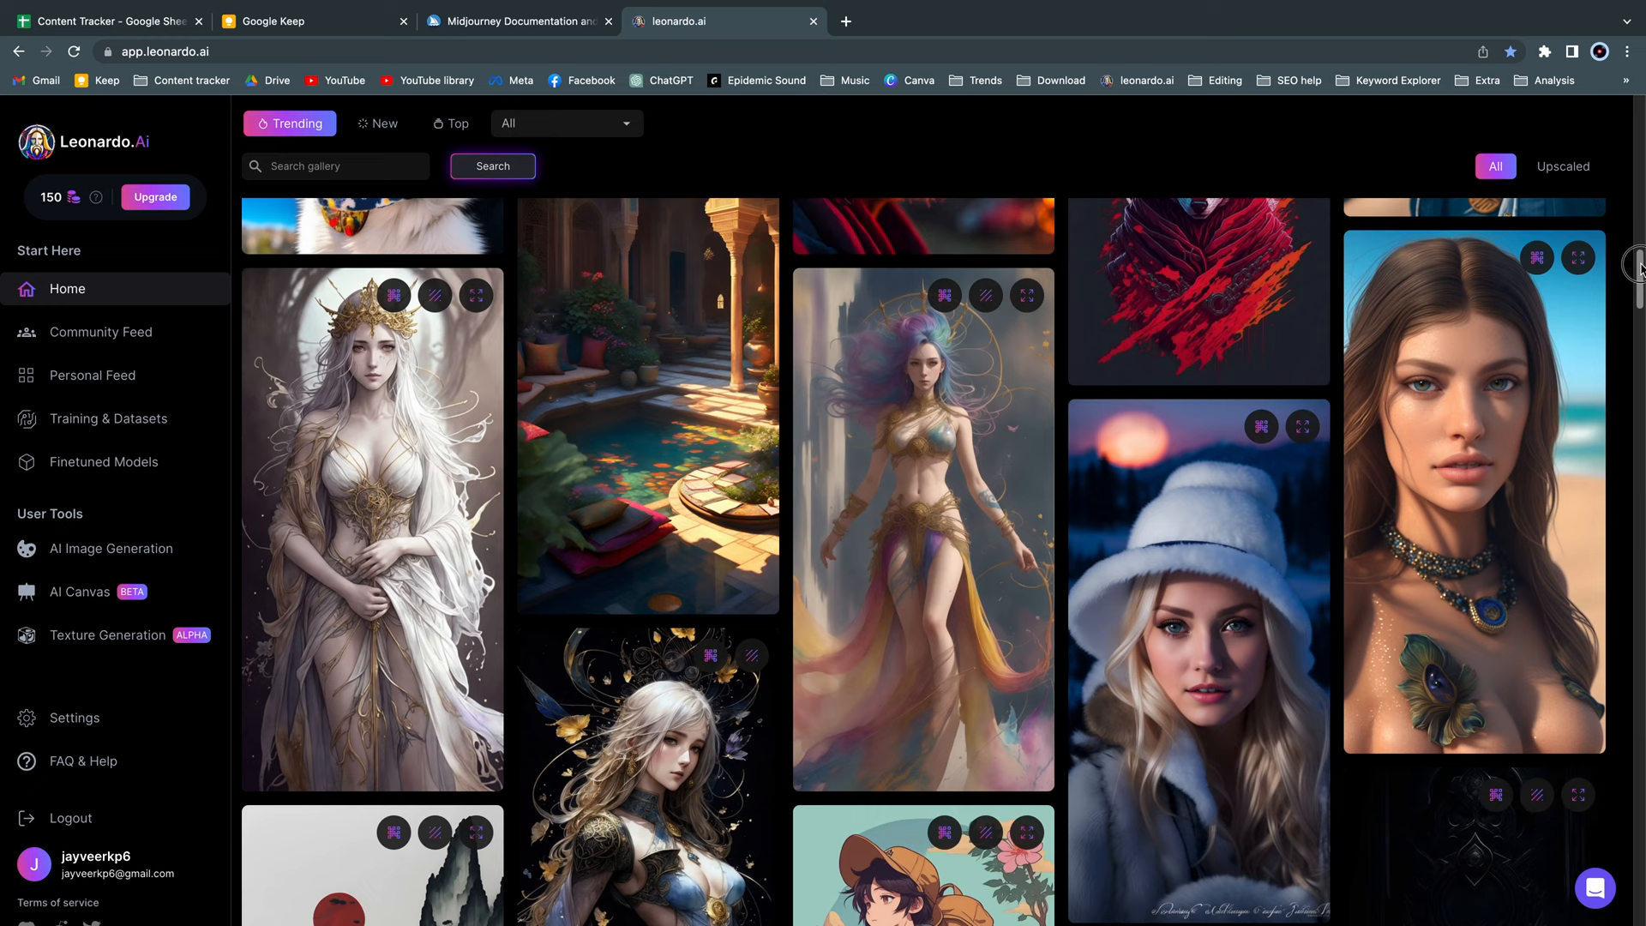
{"action": "scroll", "scroll_direction": "down", "scroll_amount": 3}
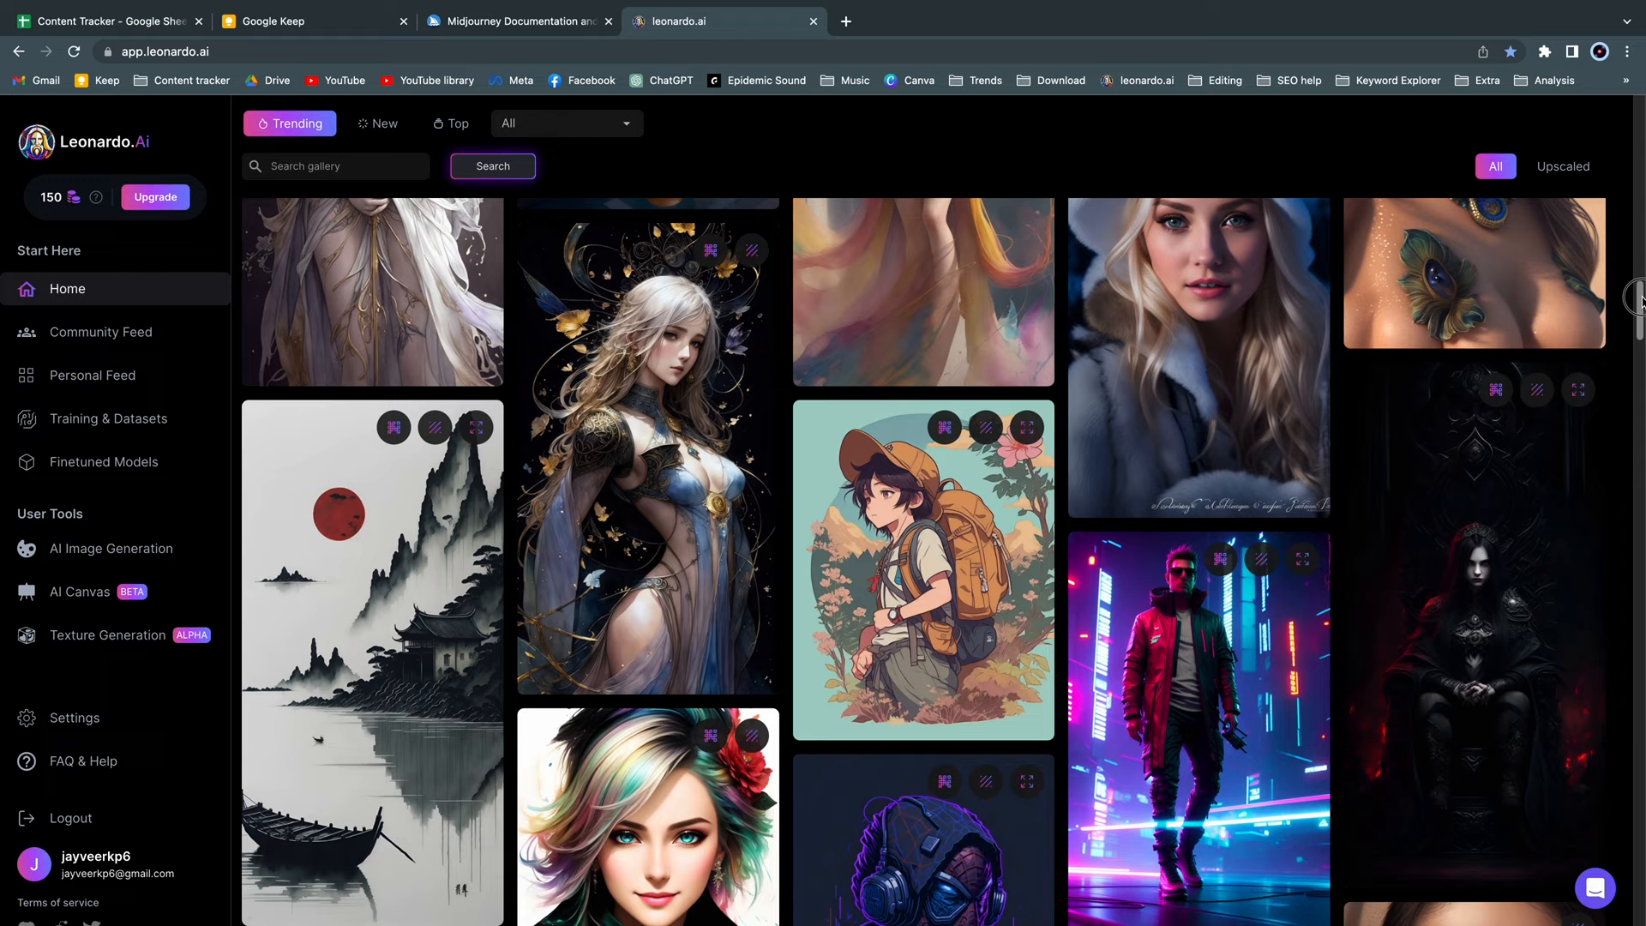
{"action": "scroll", "scroll_direction": "down", "scroll_amount": 3}
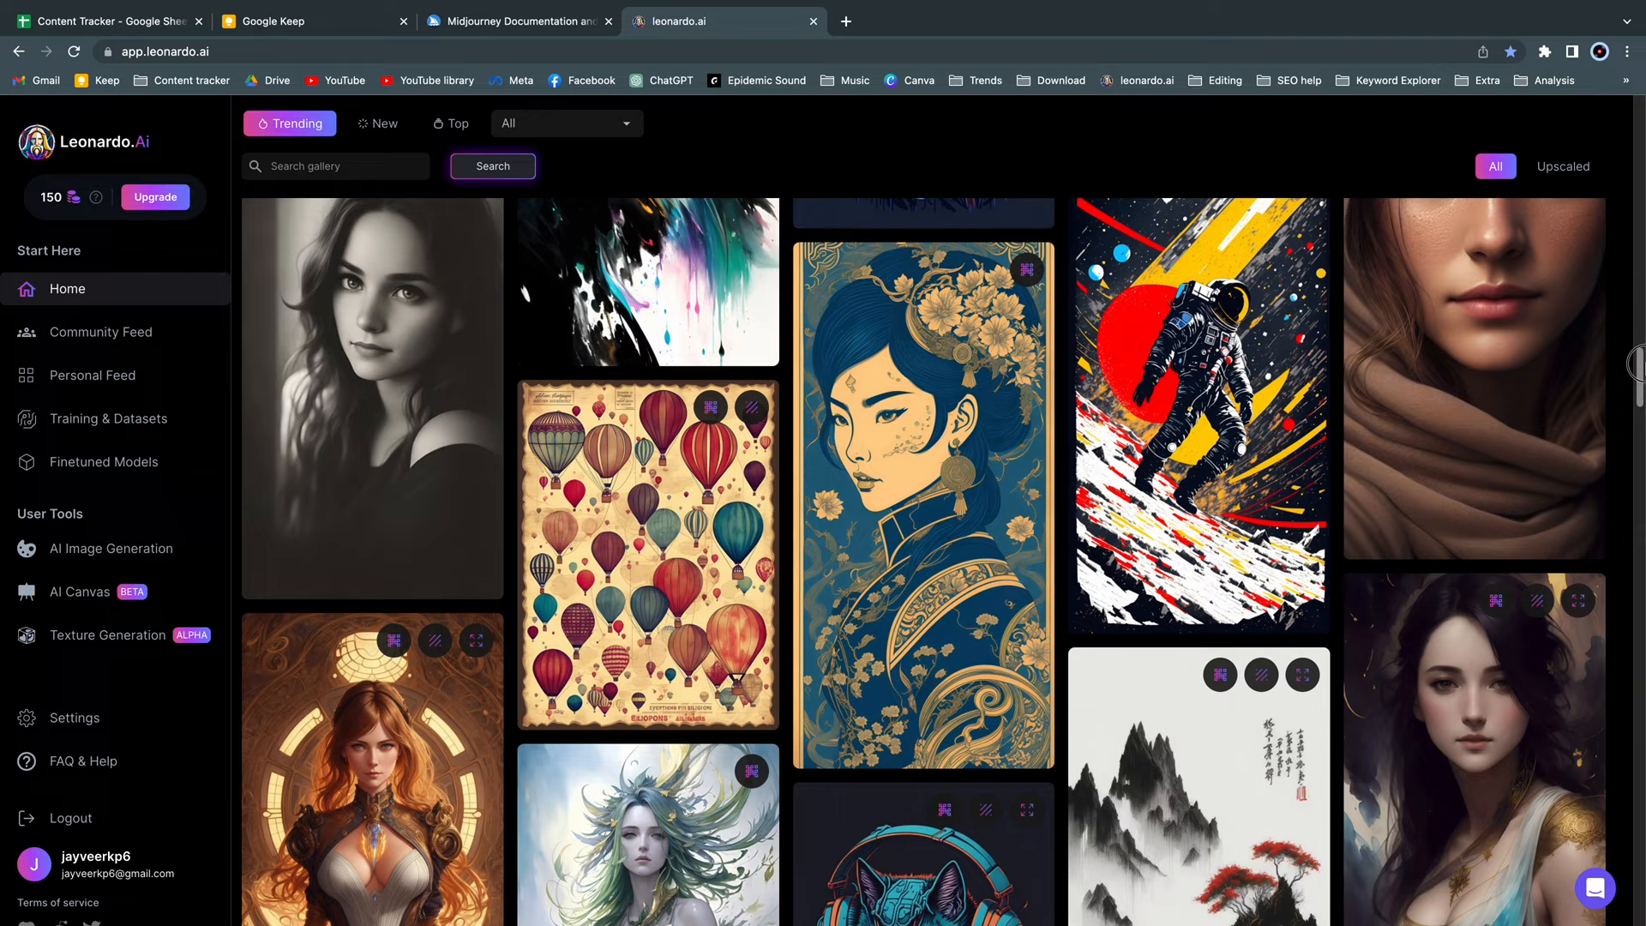
{"action": "scroll", "scroll_direction": "down", "scroll_amount": 3}
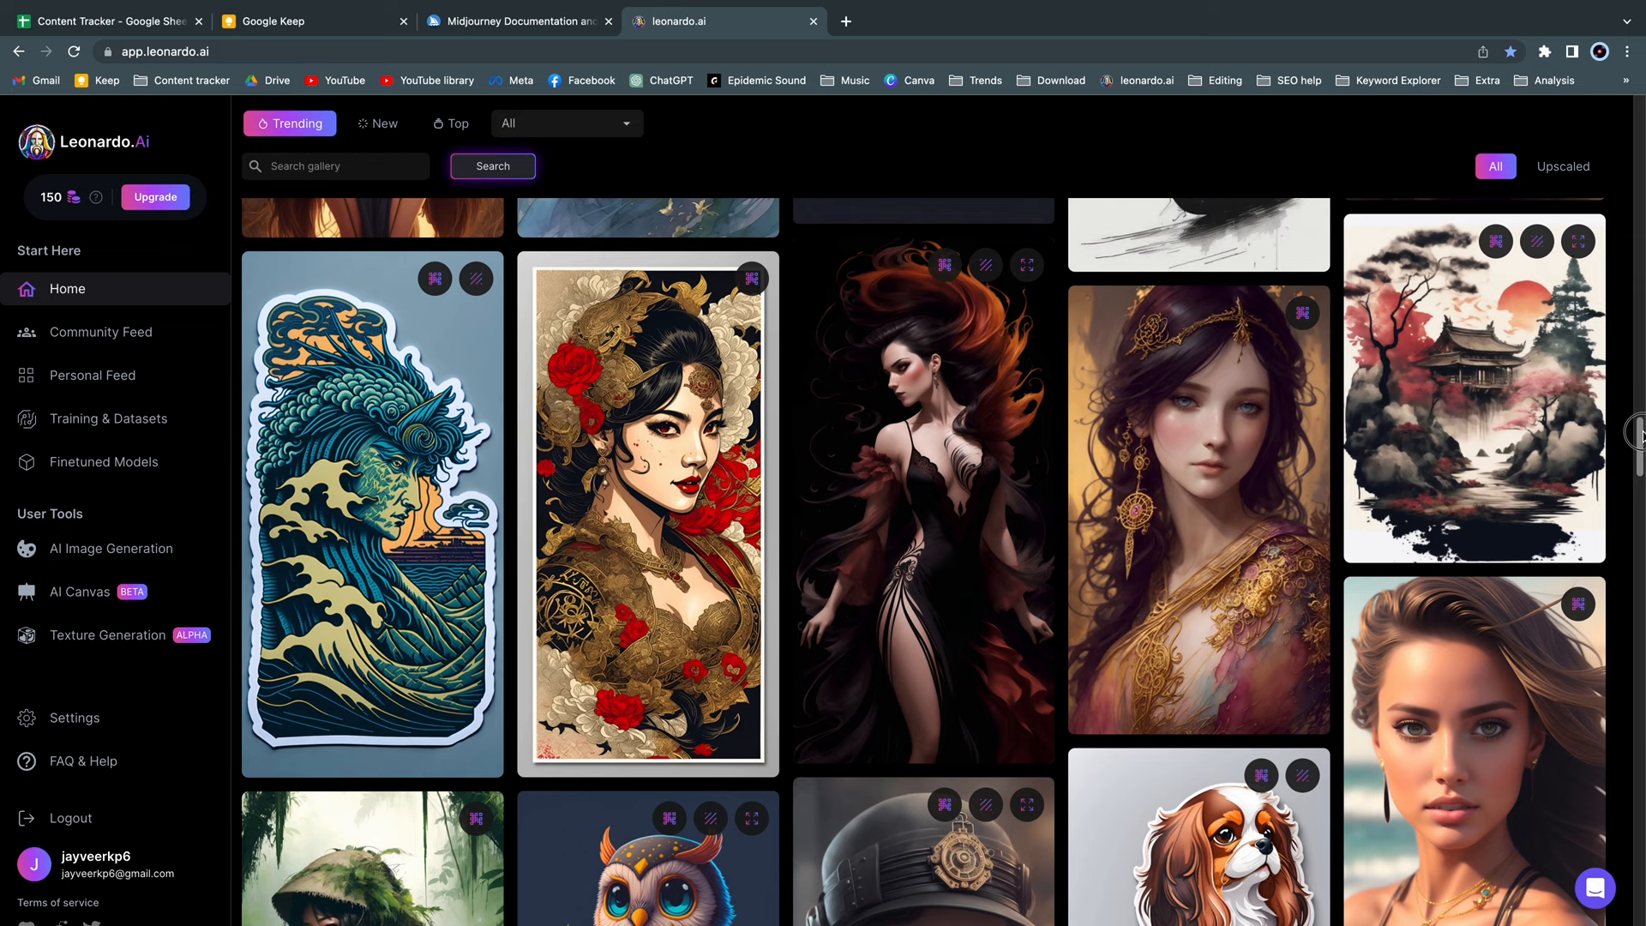
{"action": "scroll", "scroll_direction": "down", "scroll_amount": 3}
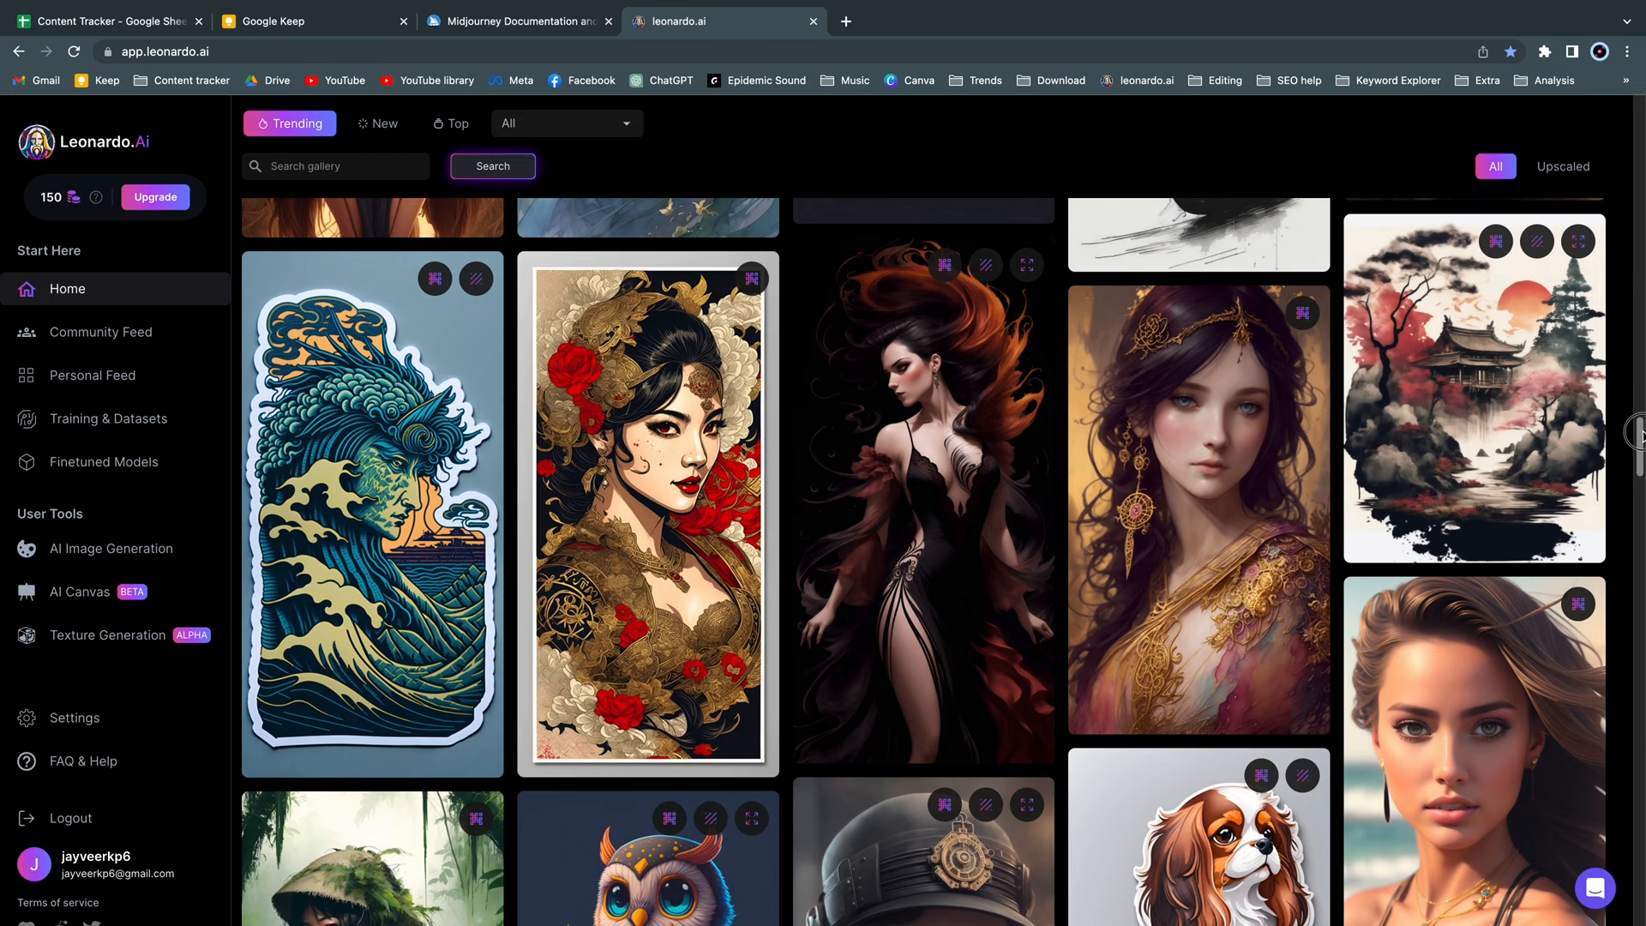